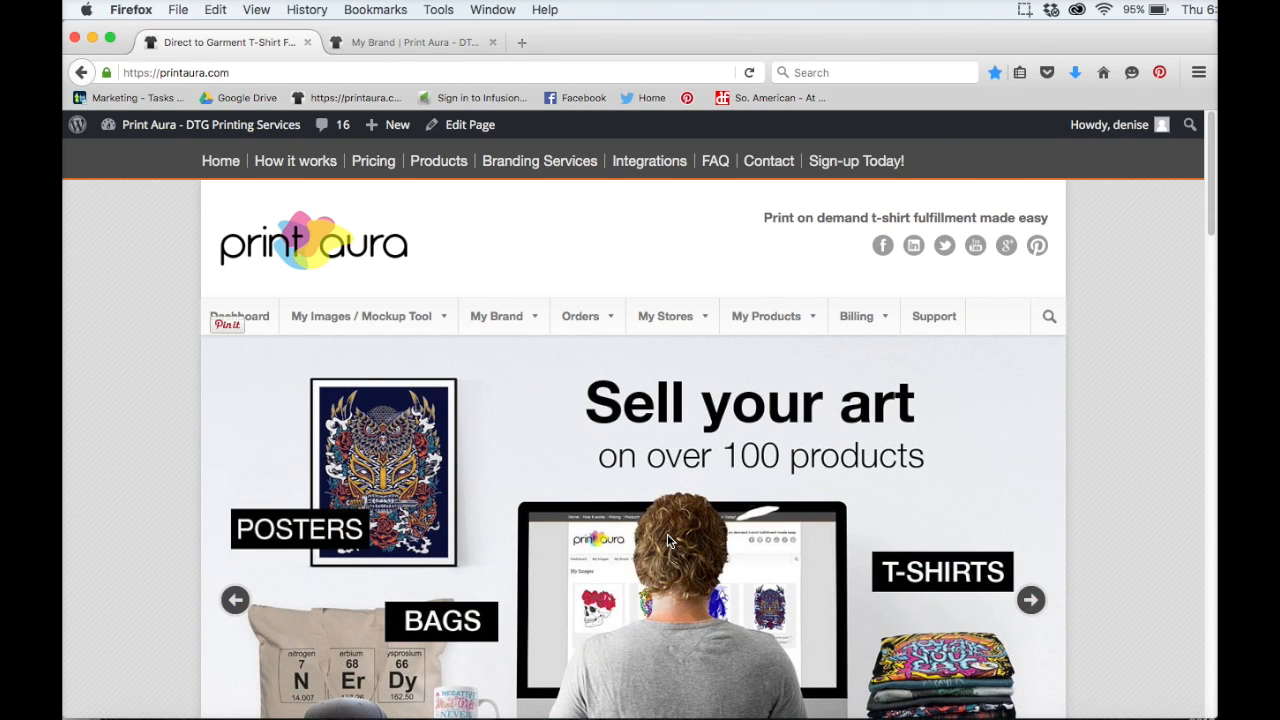
pyautogui.moveTo(645, 455)
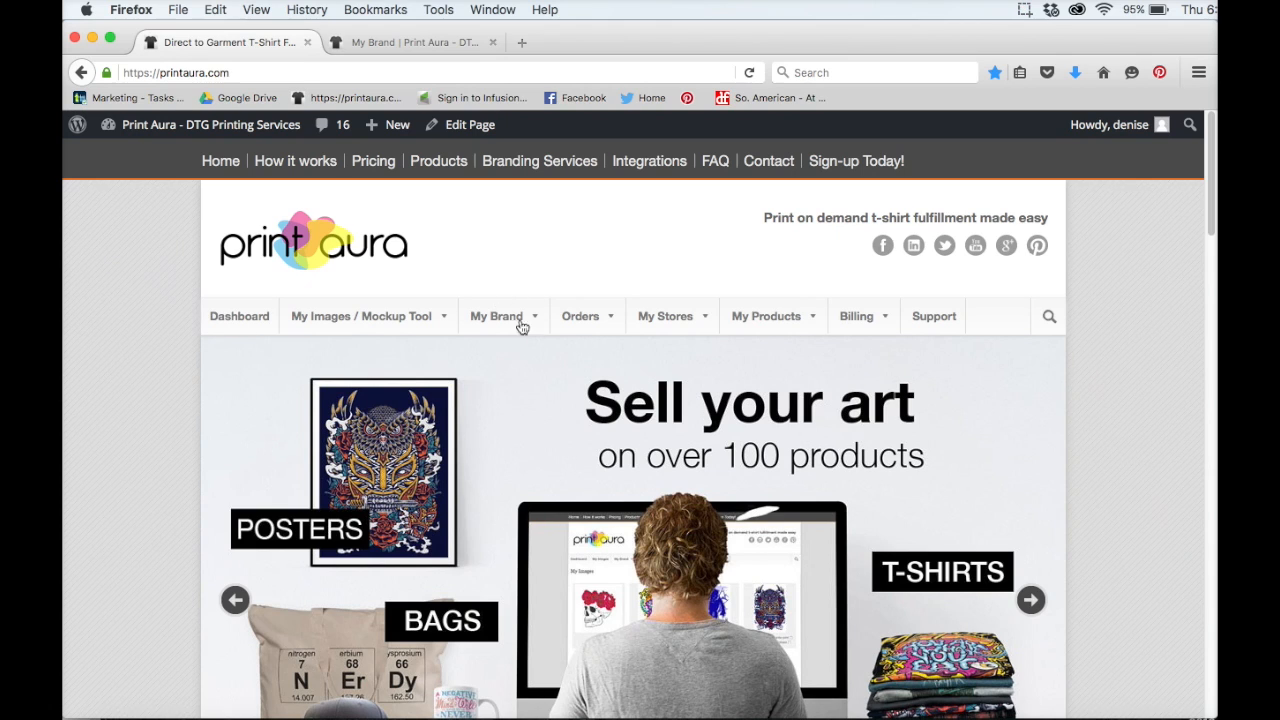
# - Go to Brand Settings through the My Brand account menu
pyautogui.click(497, 316)
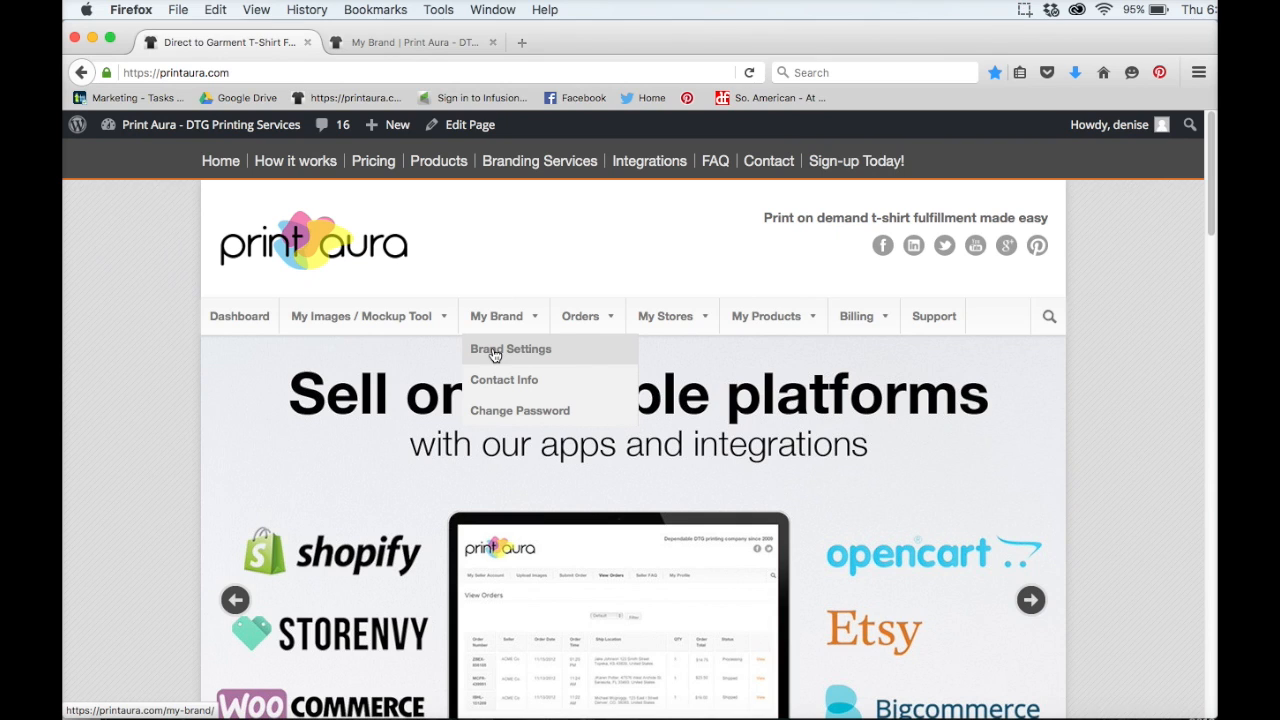
pyautogui.click(510, 349)
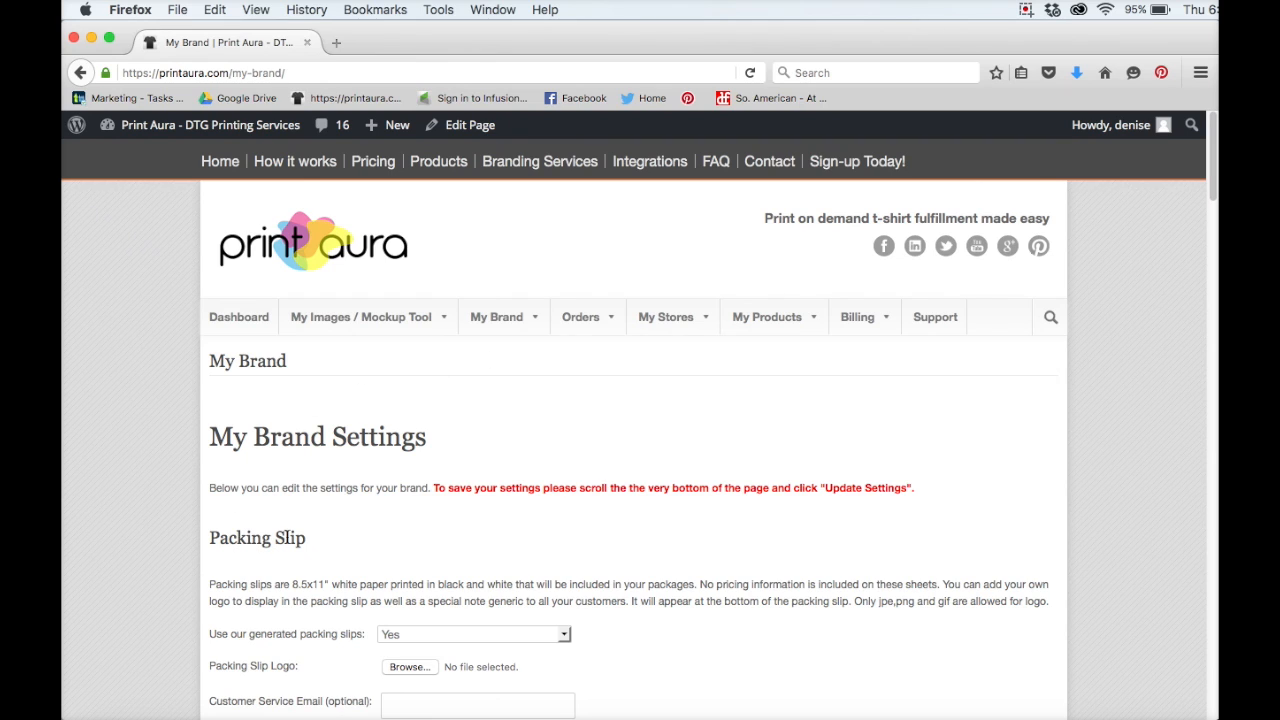
# - Scroll to Packing Slip and attach wayfarer clean.png as the packing slip logo
pyautogui.scroll(-3)
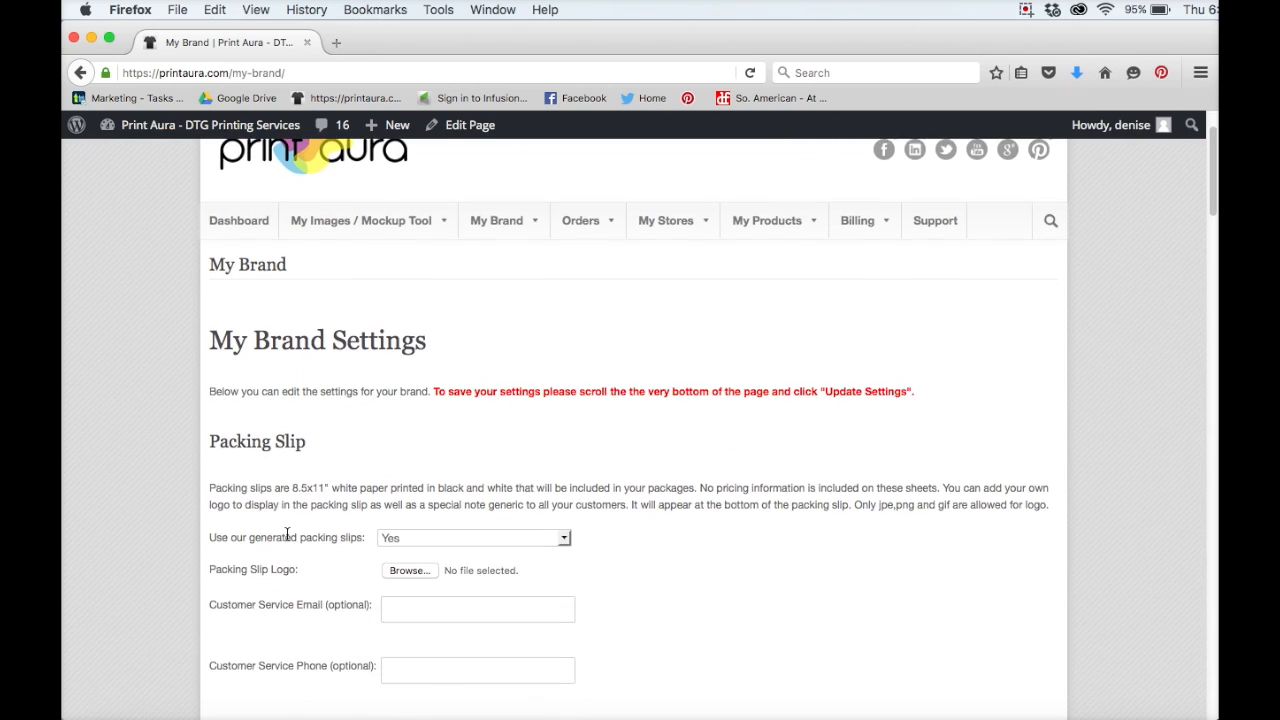
pyautogui.scroll(-3)
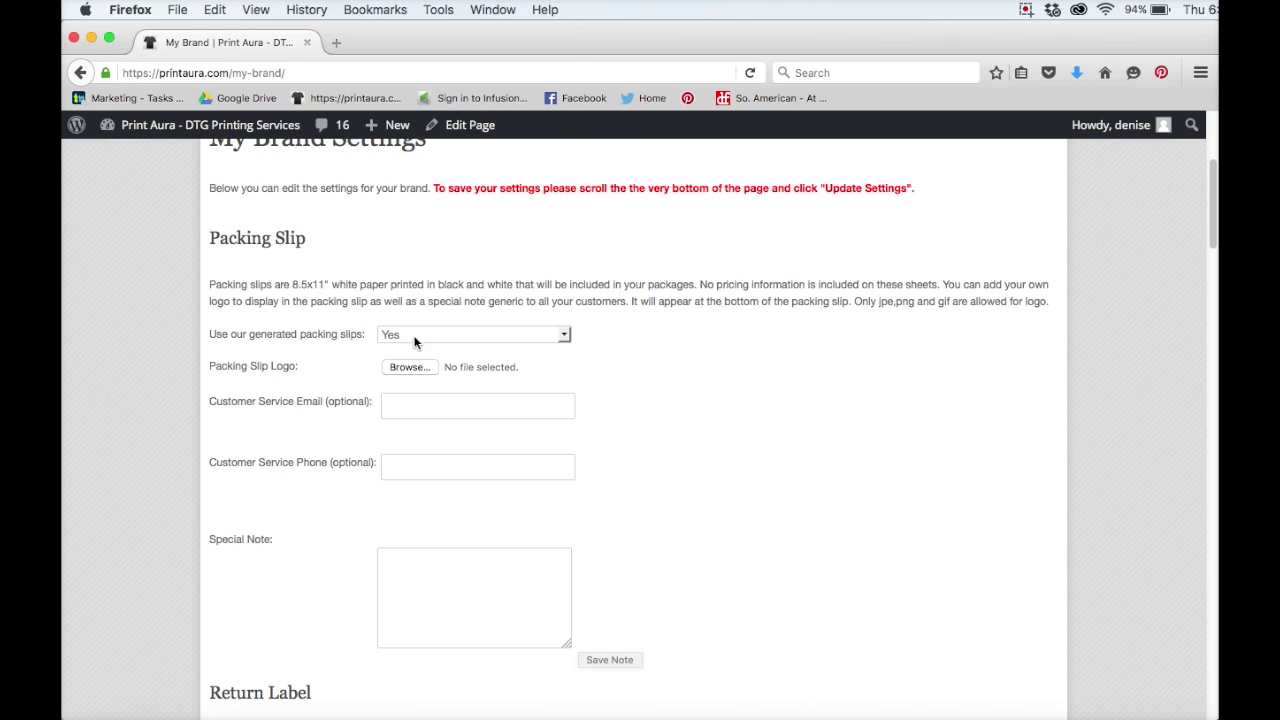
pyautogui.moveTo(394, 347)
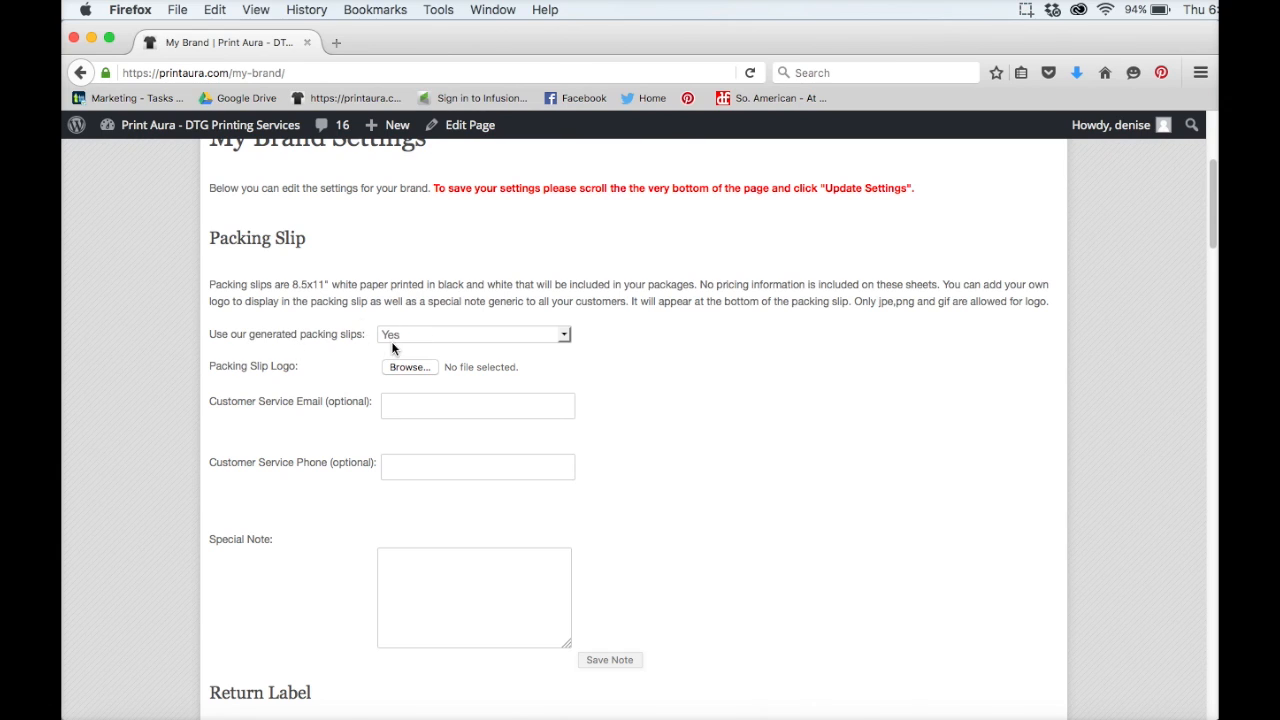
pyautogui.moveTo(425, 378)
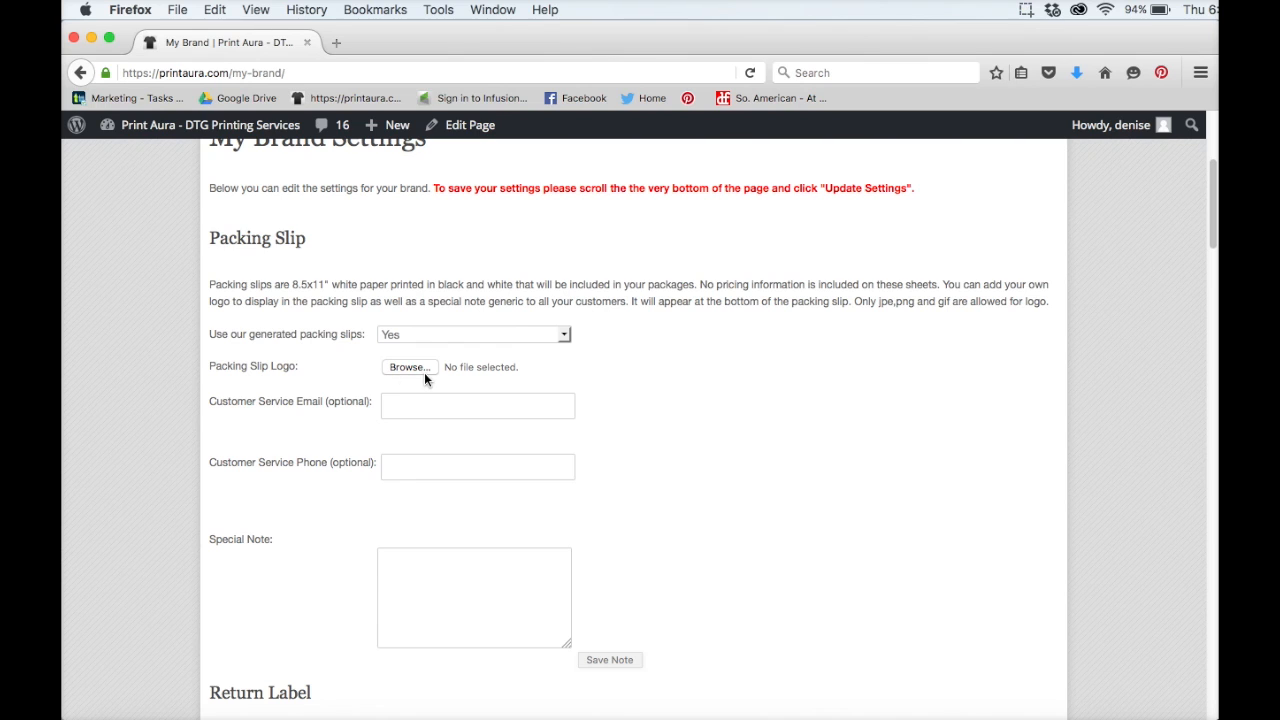
pyautogui.click(408, 367)
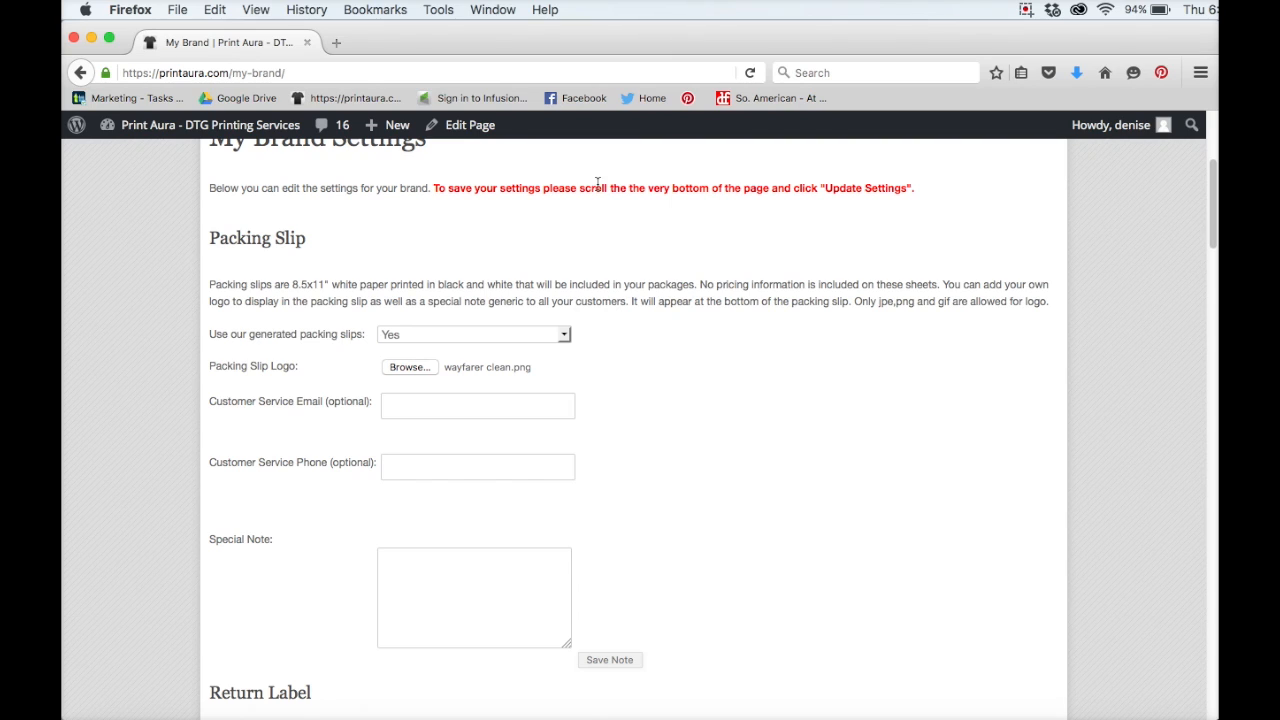
pyautogui.moveTo(725, 250)
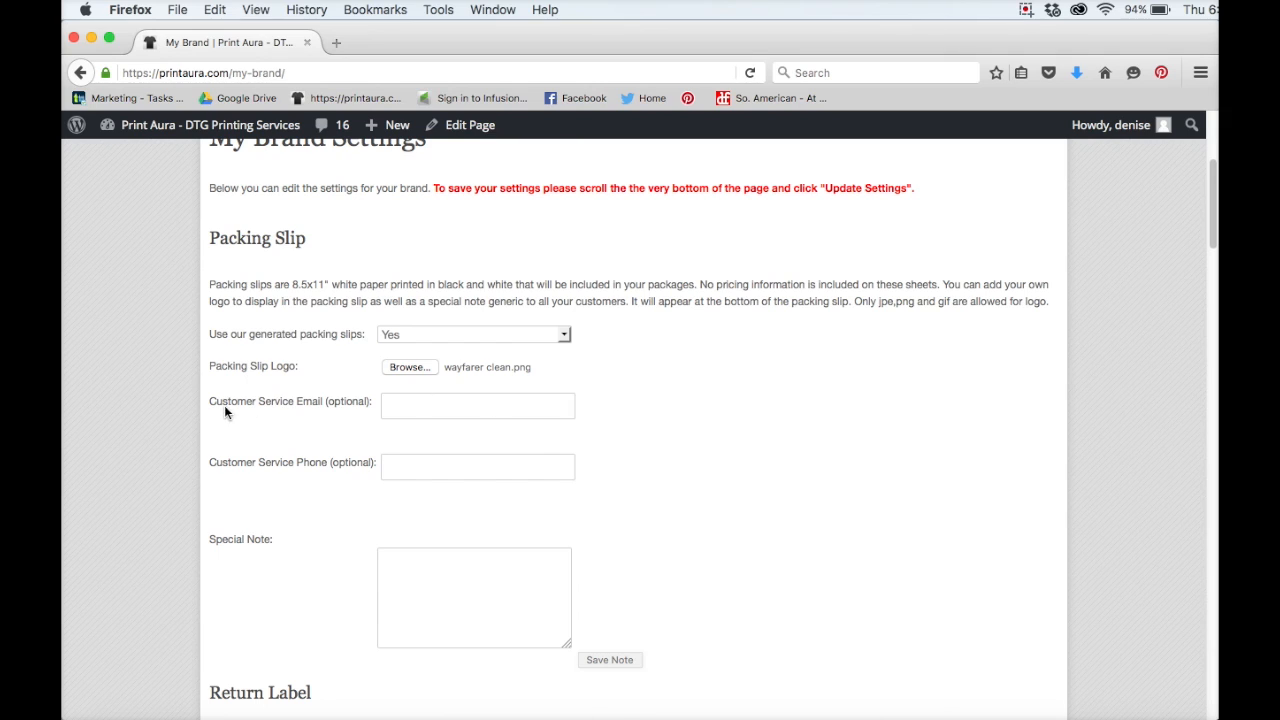
# - Enter the brand support address beginning 'hello@way' as the customer service email
pyautogui.click(477, 405)
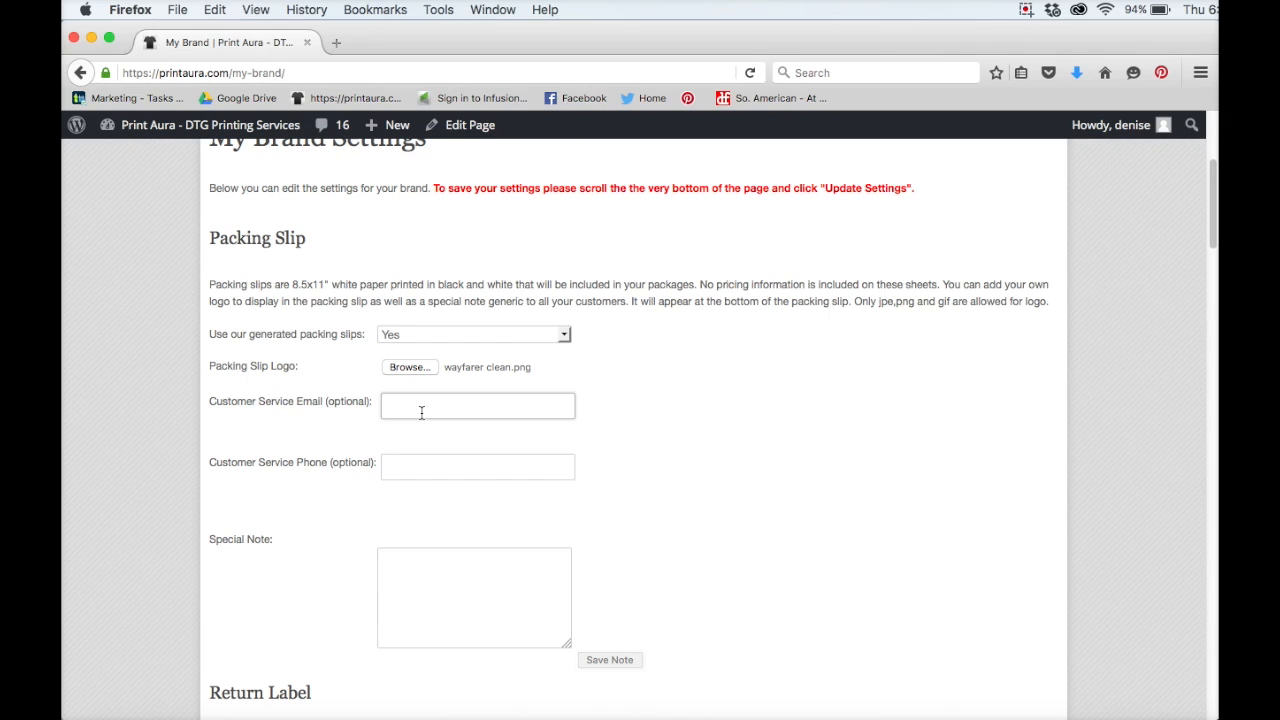
pyautogui.click(477, 406)
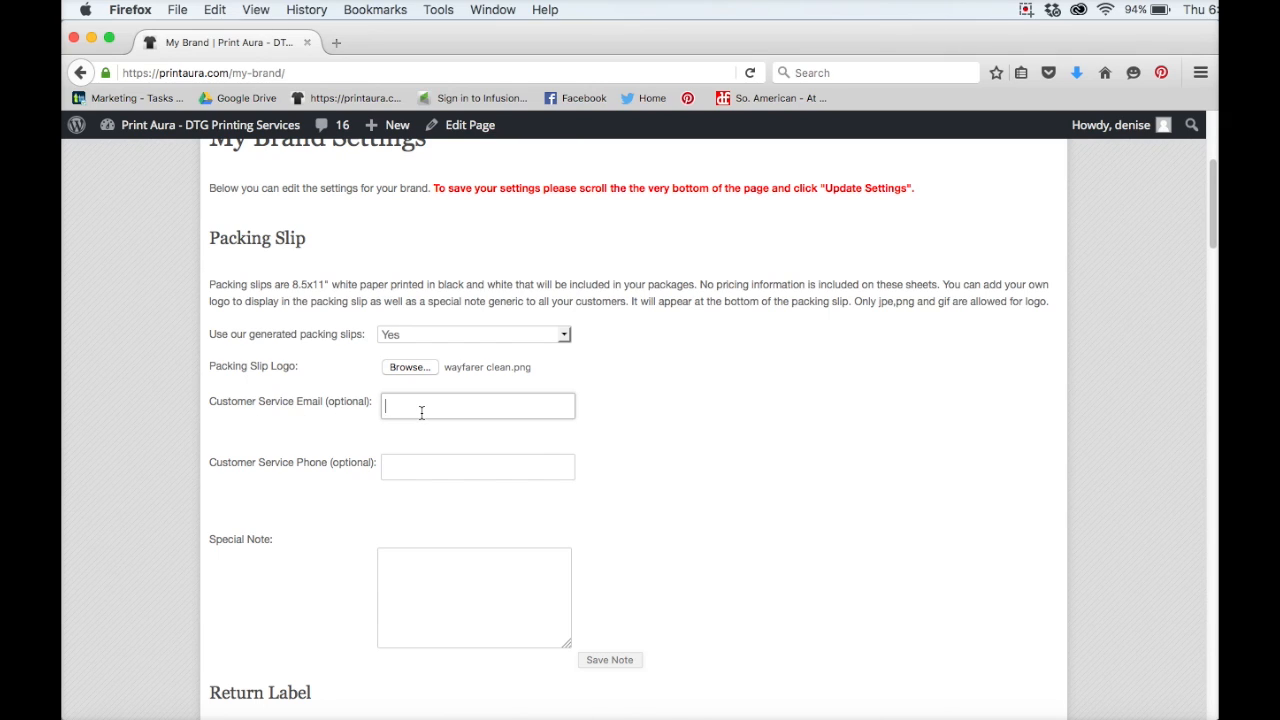
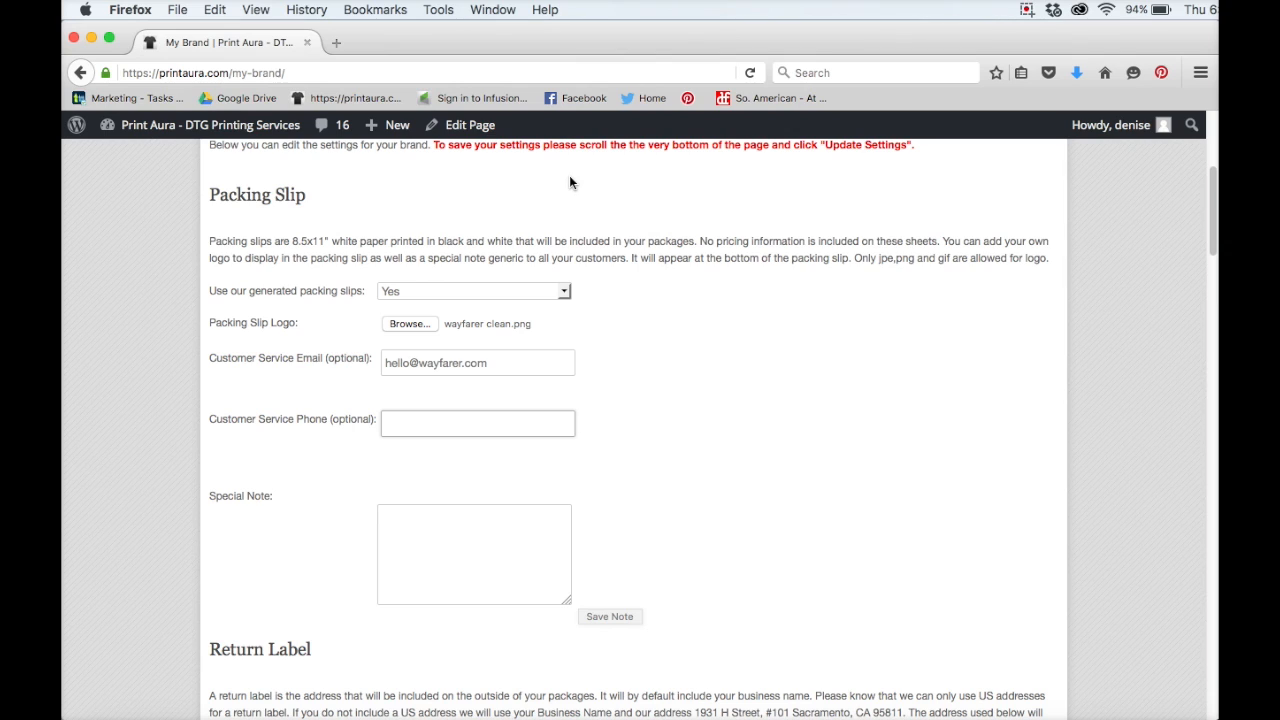
pyautogui.click(475, 423)
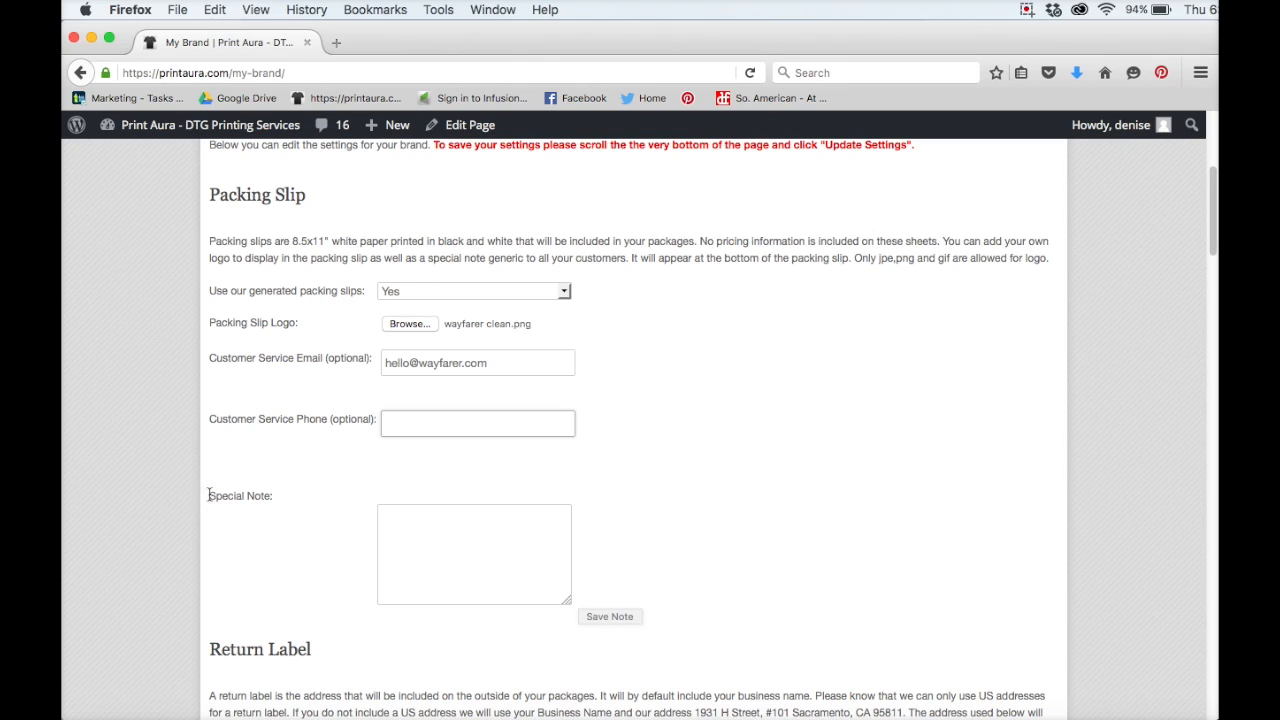
pyautogui.click(477, 423)
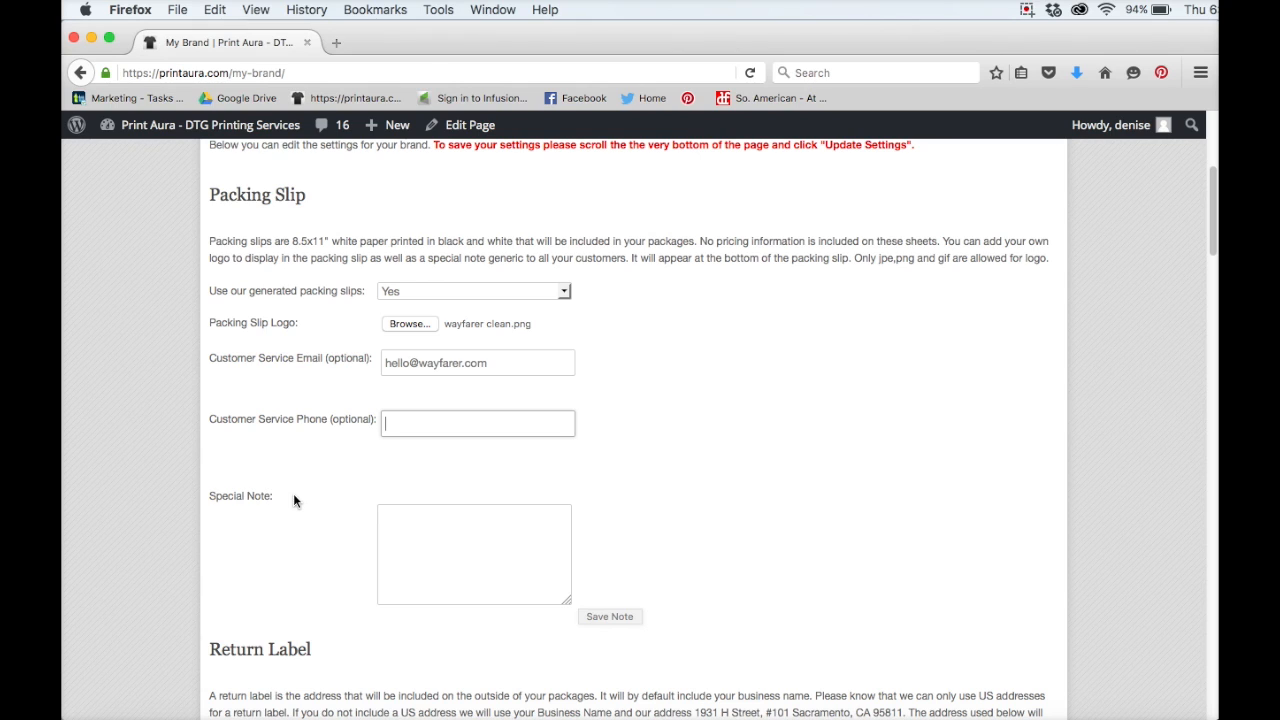
pyautogui.click(474, 554)
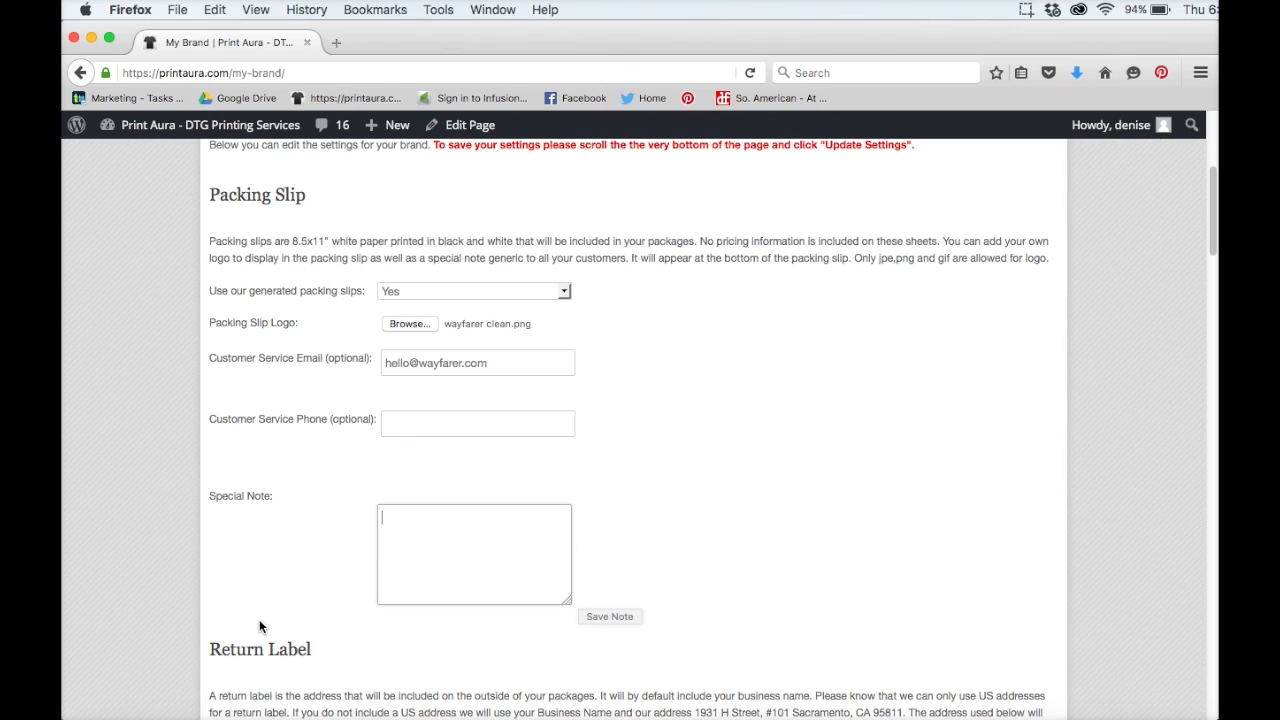
# - Type the 'Thank you so much fo…' special note, save it, and confirm
pyautogui.write('Thank you so much for your order!')
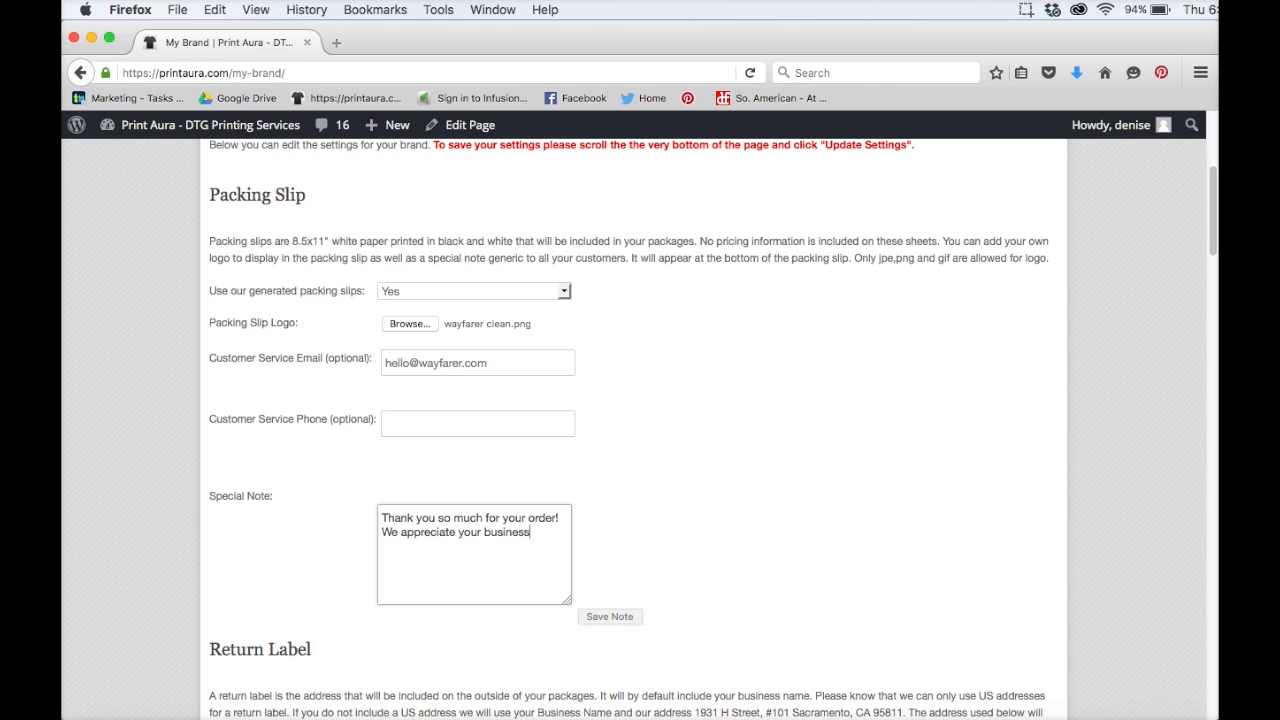
pyautogui.write('.')
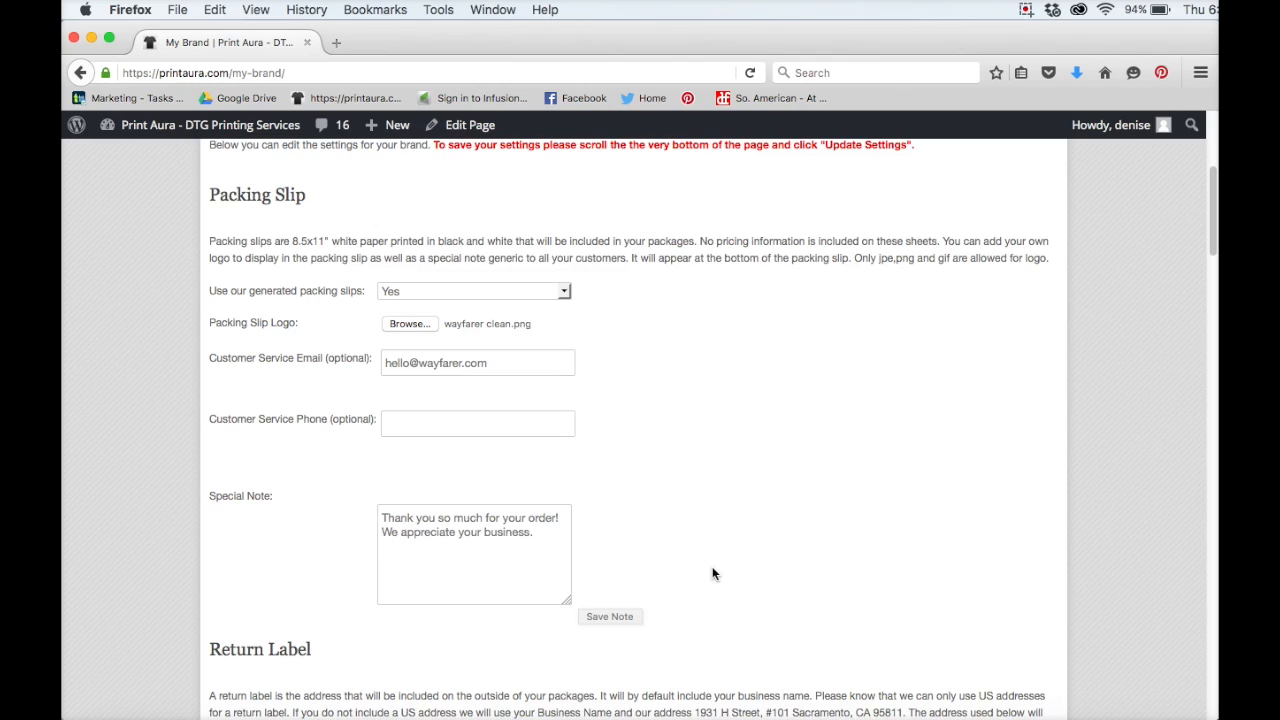
pyautogui.click(609, 616)
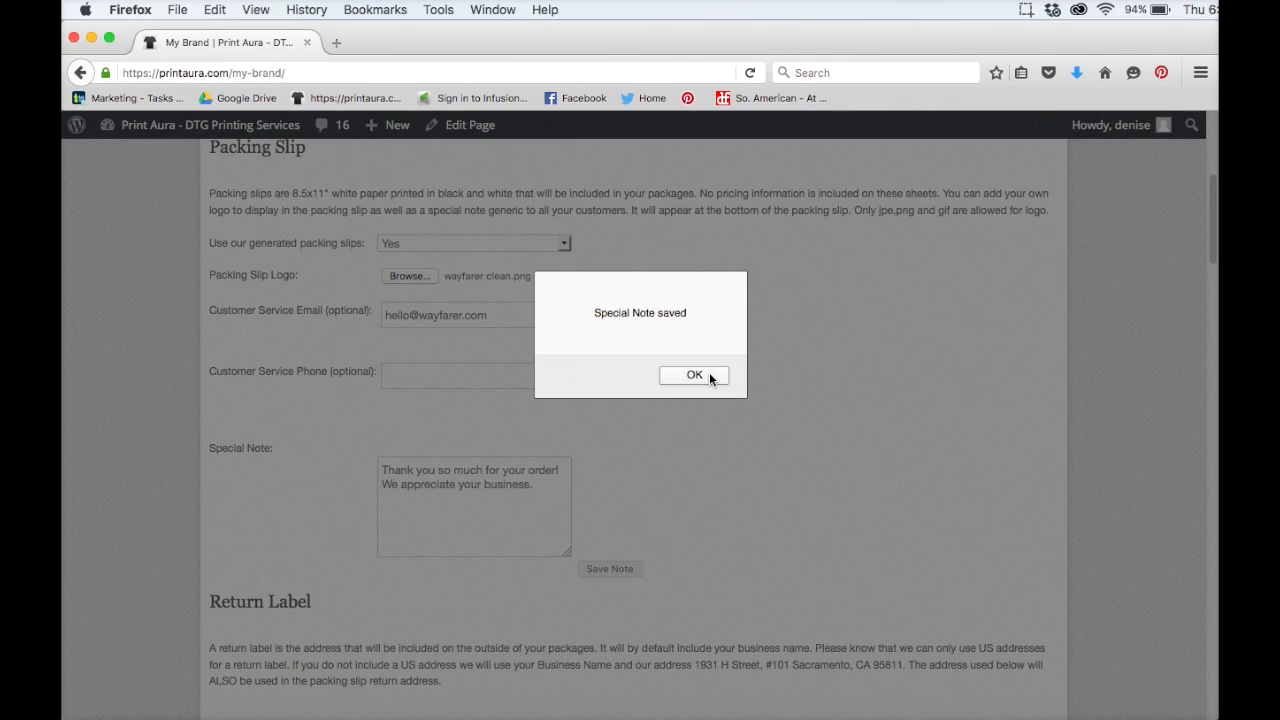
pyautogui.click(694, 375)
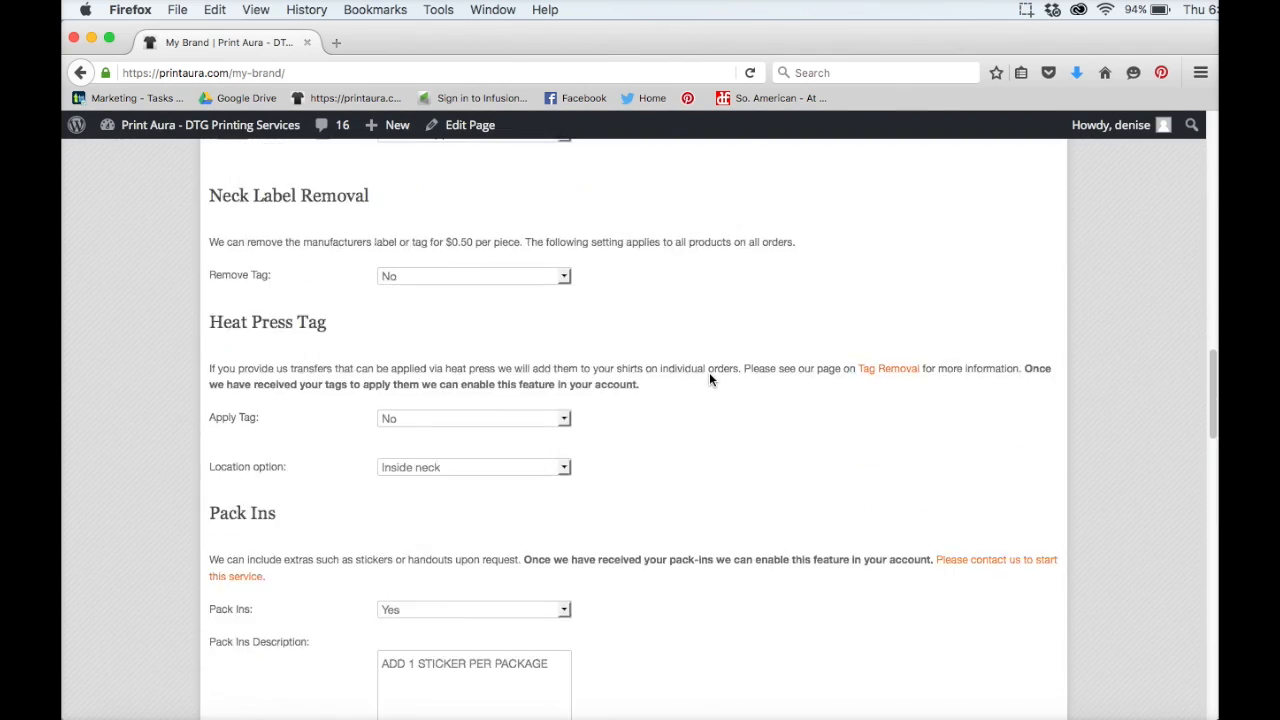
# - Scroll to the bottom of My Brand Settings and apply Update Settings
pyautogui.scroll(-3)
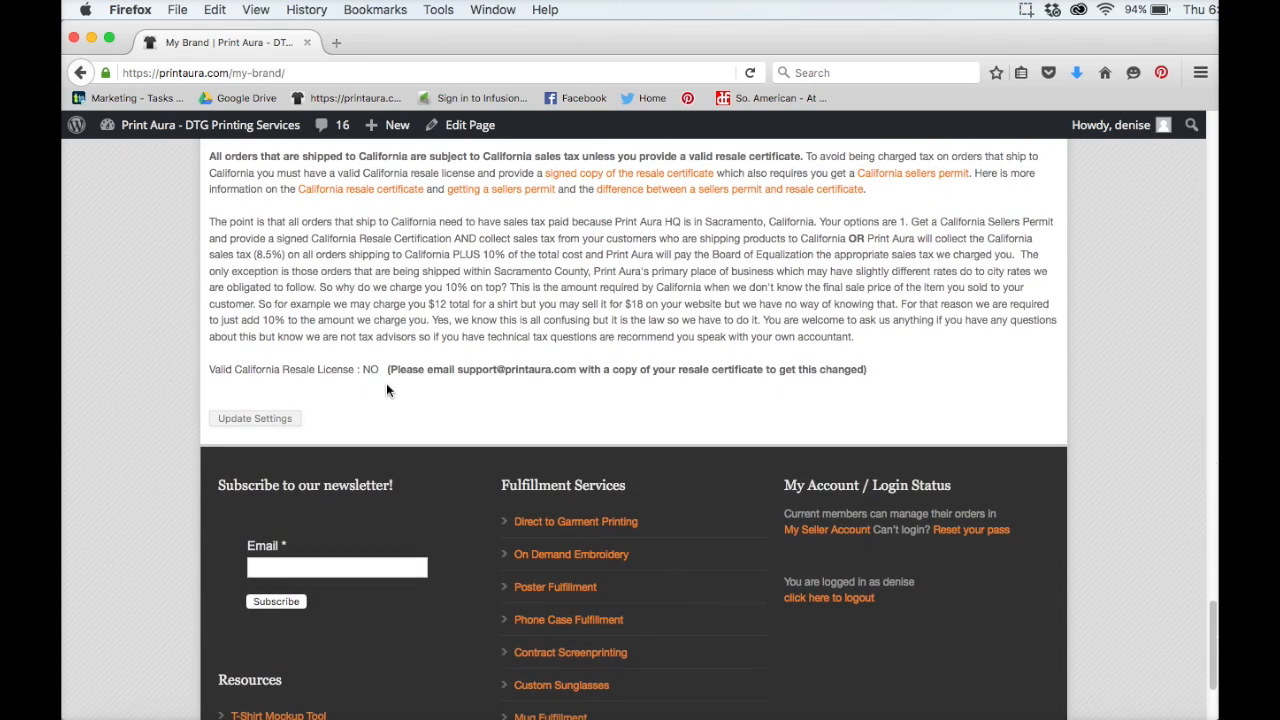
pyautogui.click(254, 418)
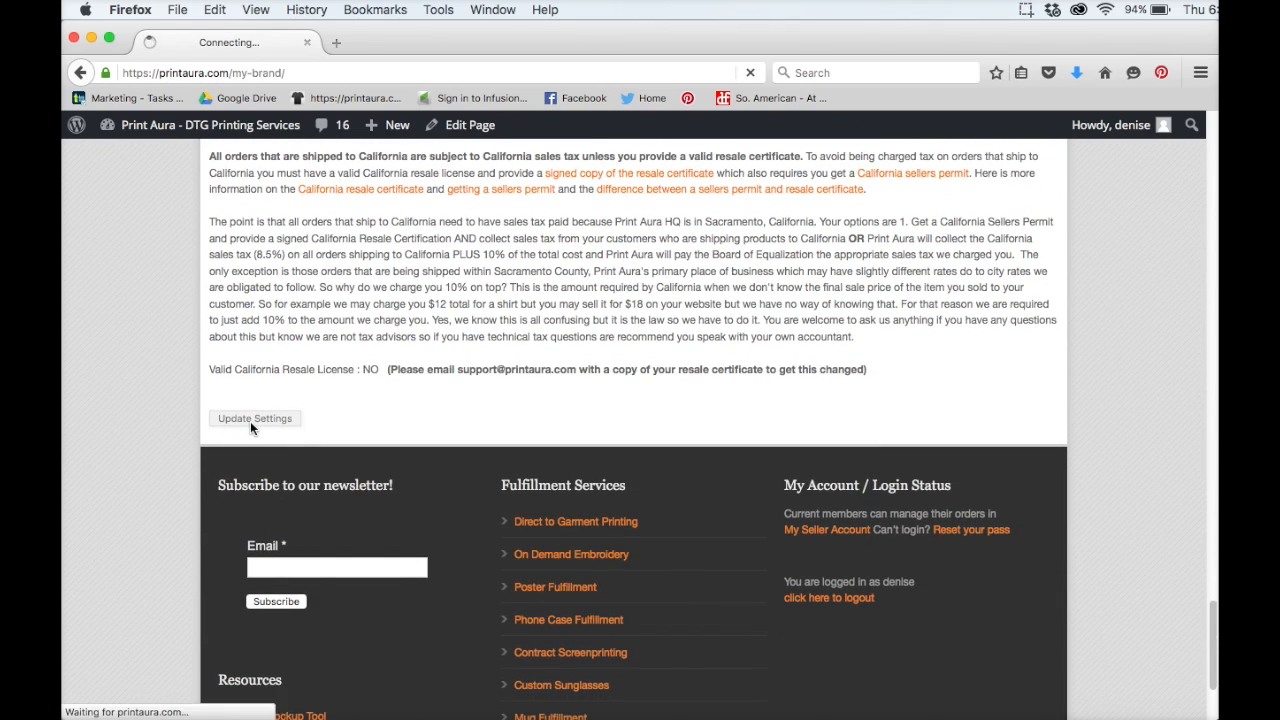
pyautogui.click(254, 418)
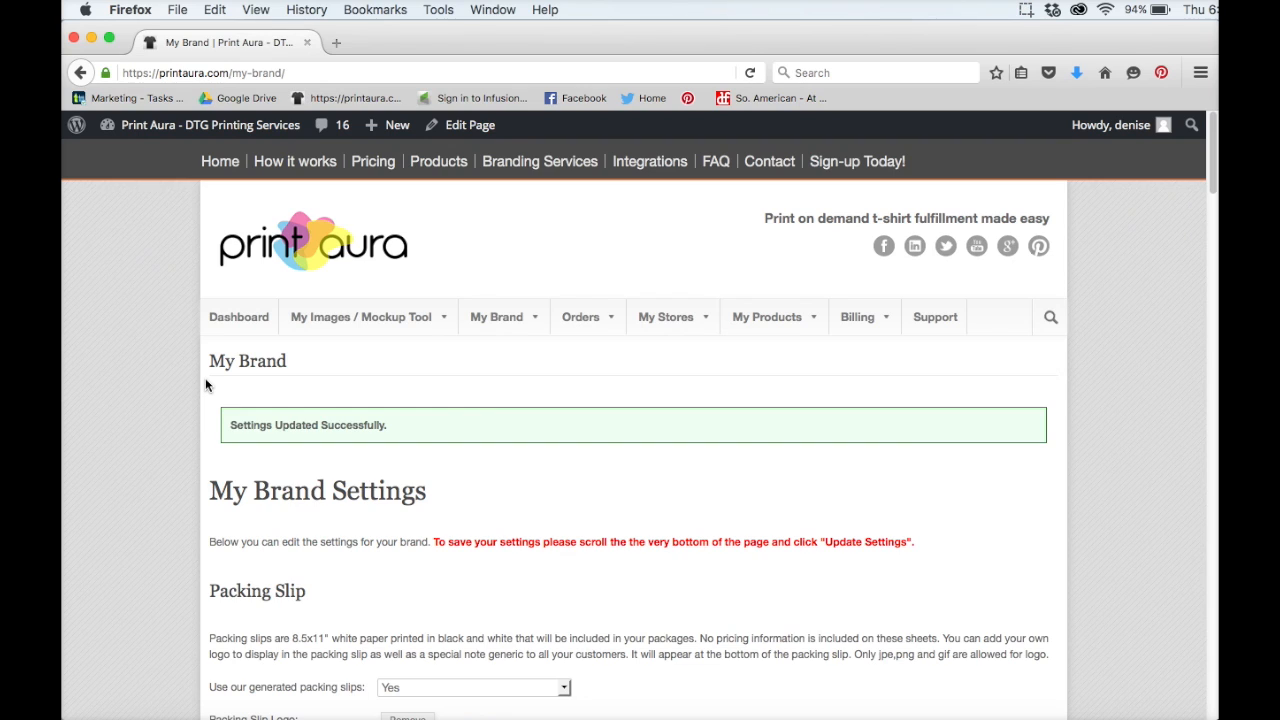
pyautogui.moveTo(423, 399)
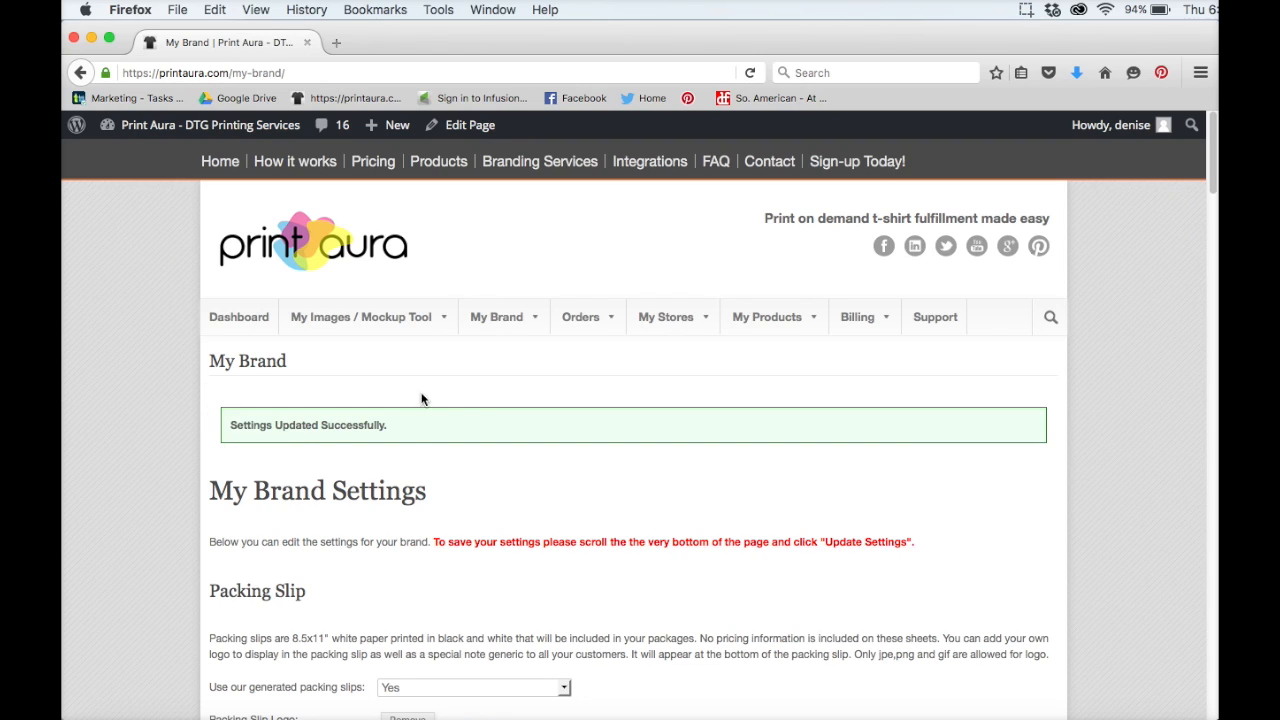
pyautogui.moveTo(215, 452)
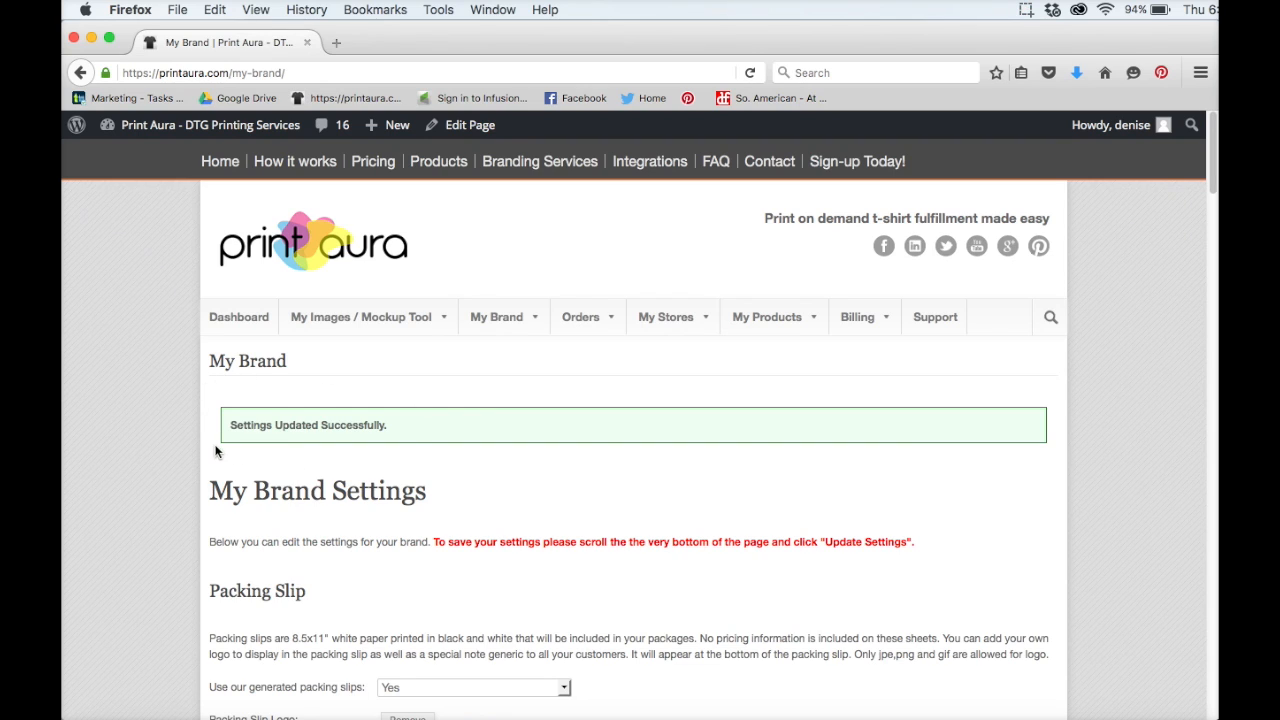
pyautogui.scroll(-3)
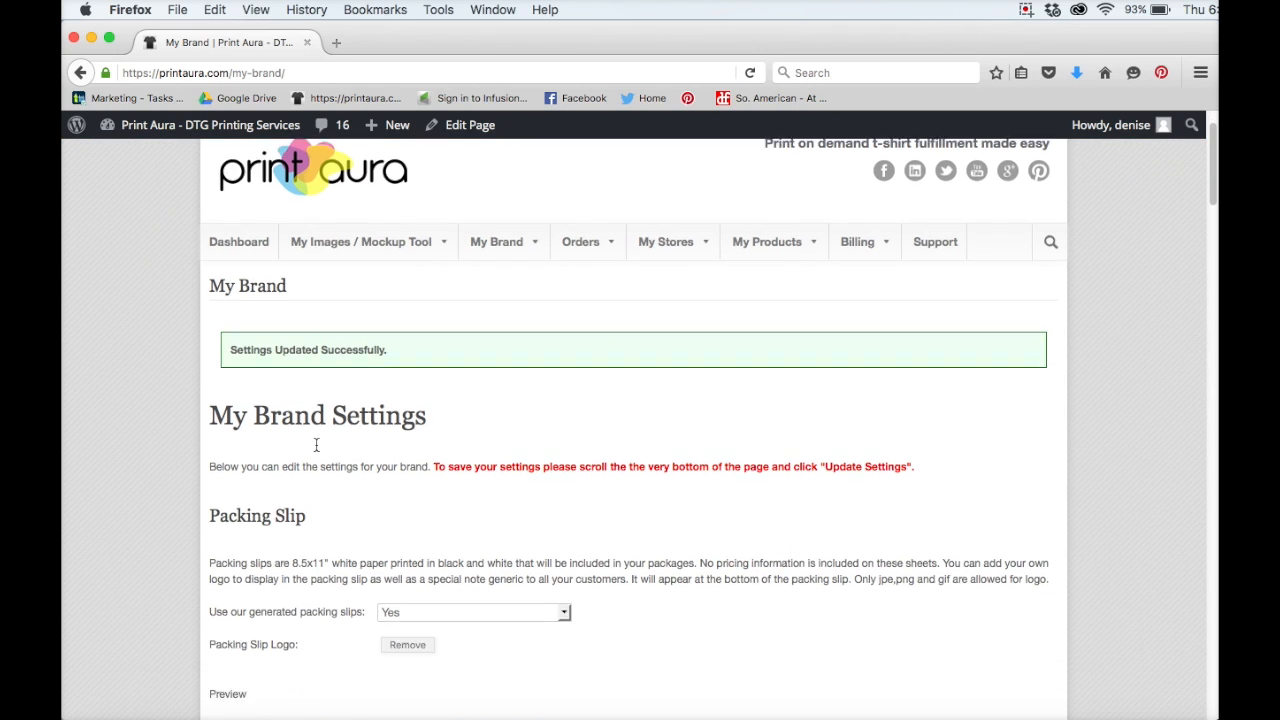
pyautogui.scroll(-3)
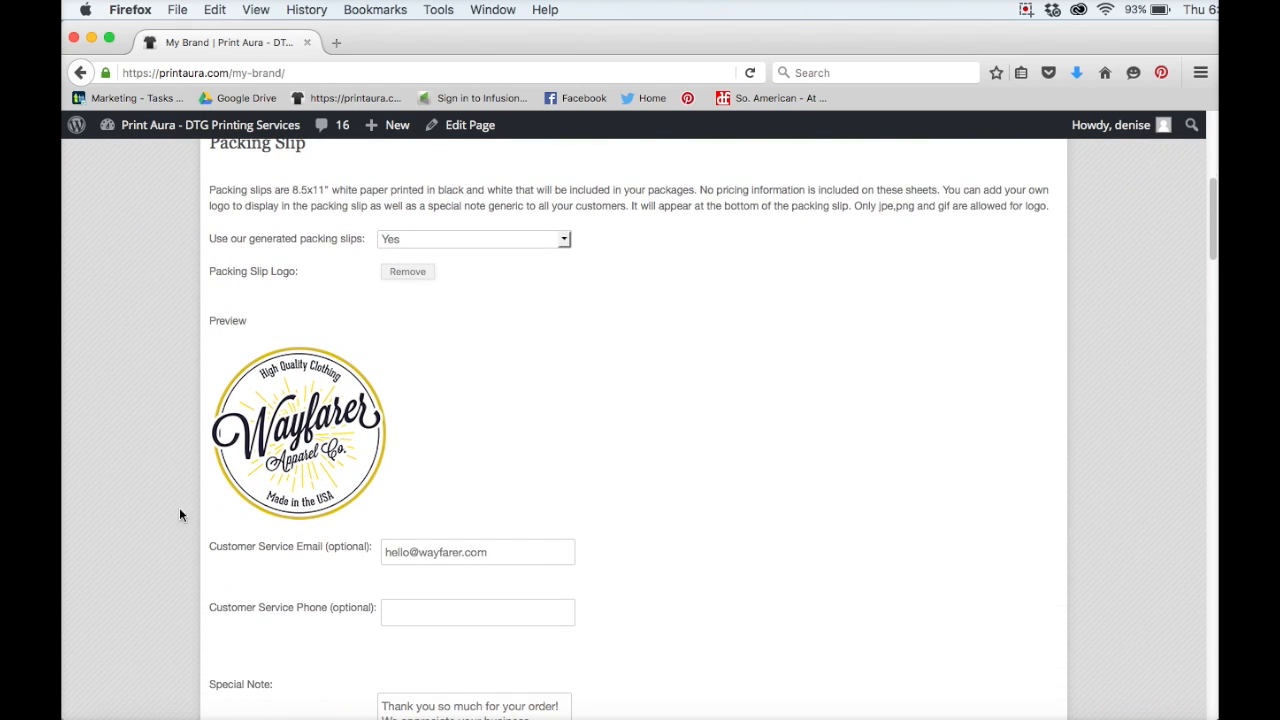
pyautogui.scroll(-3)
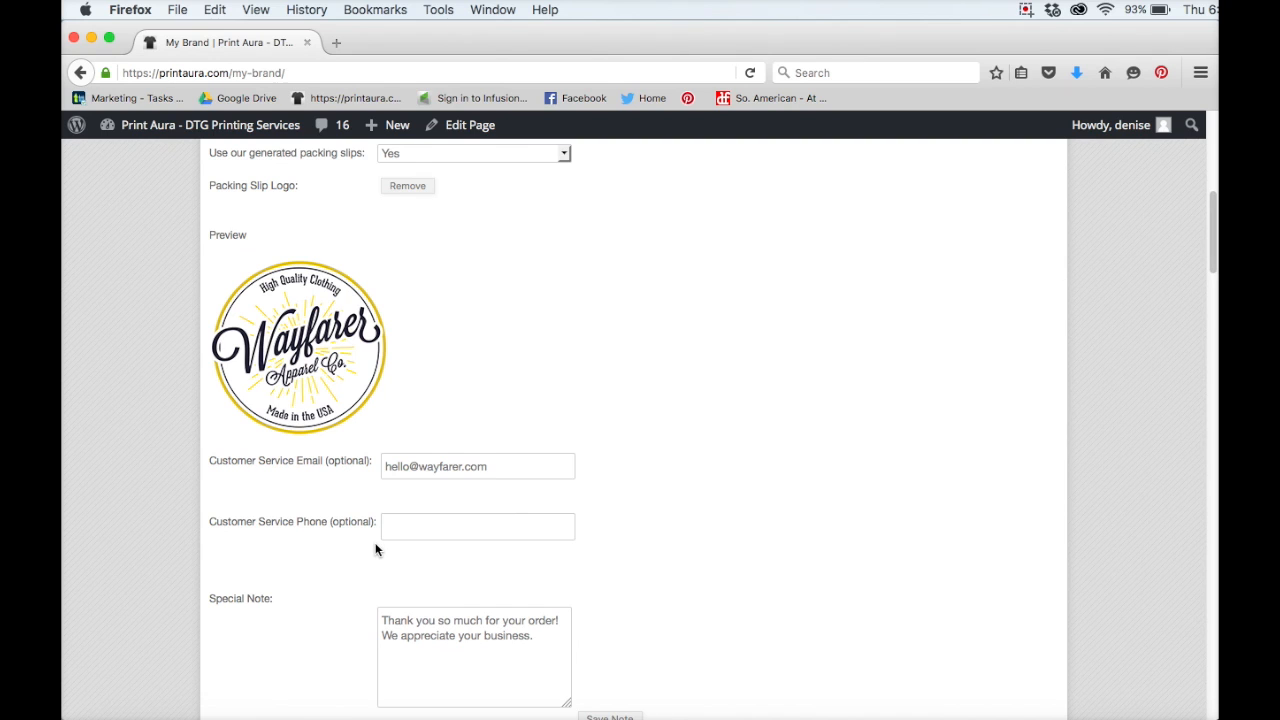
pyautogui.scroll(-3)
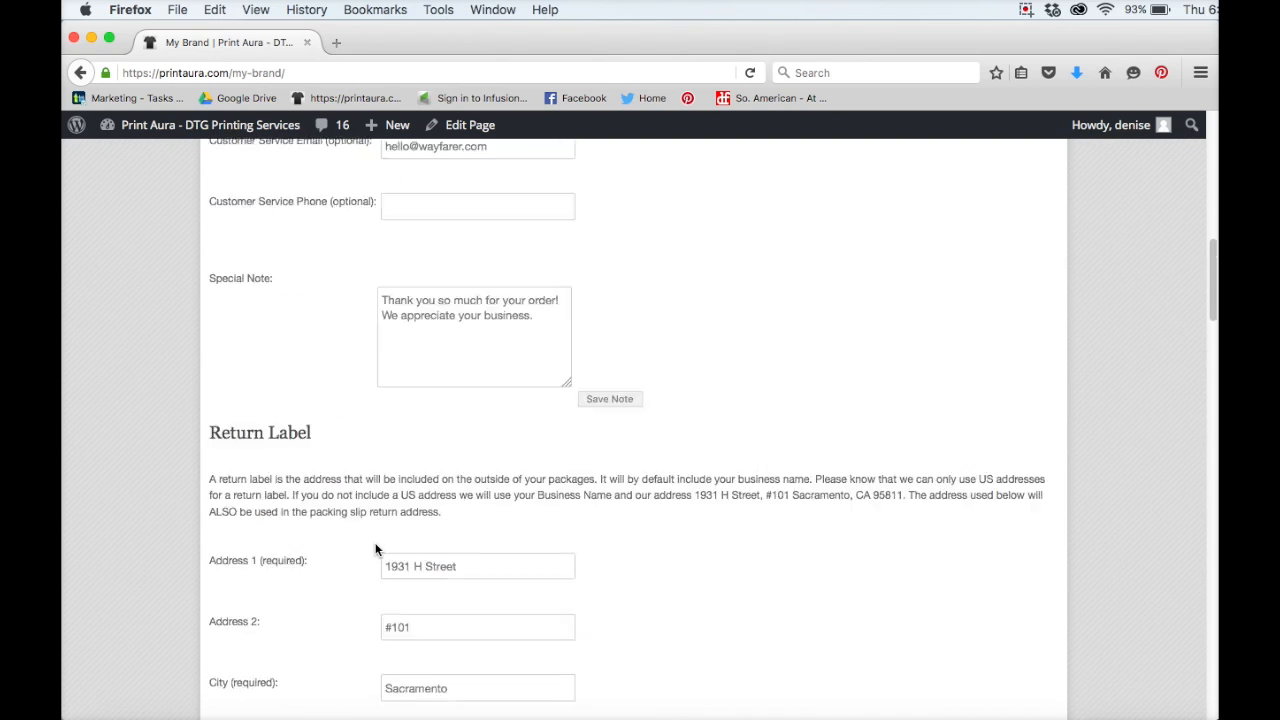
pyautogui.scroll(-3)
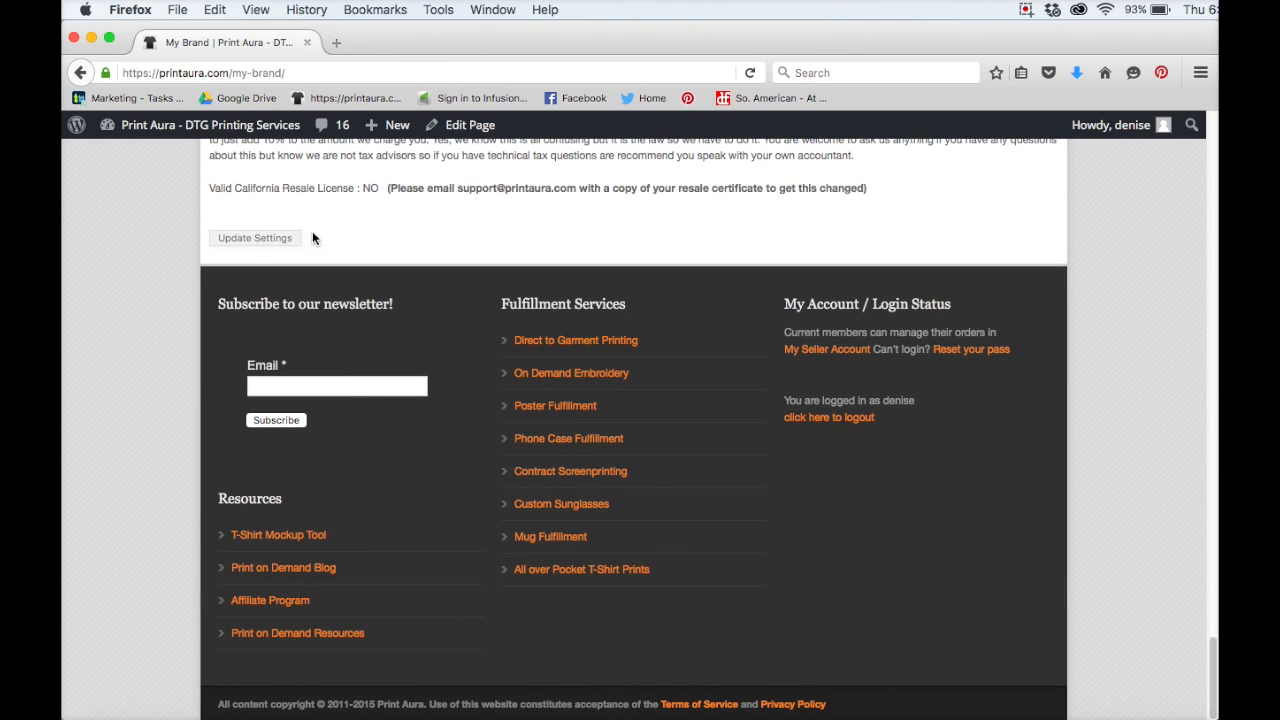
pyautogui.moveTo(218, 206)
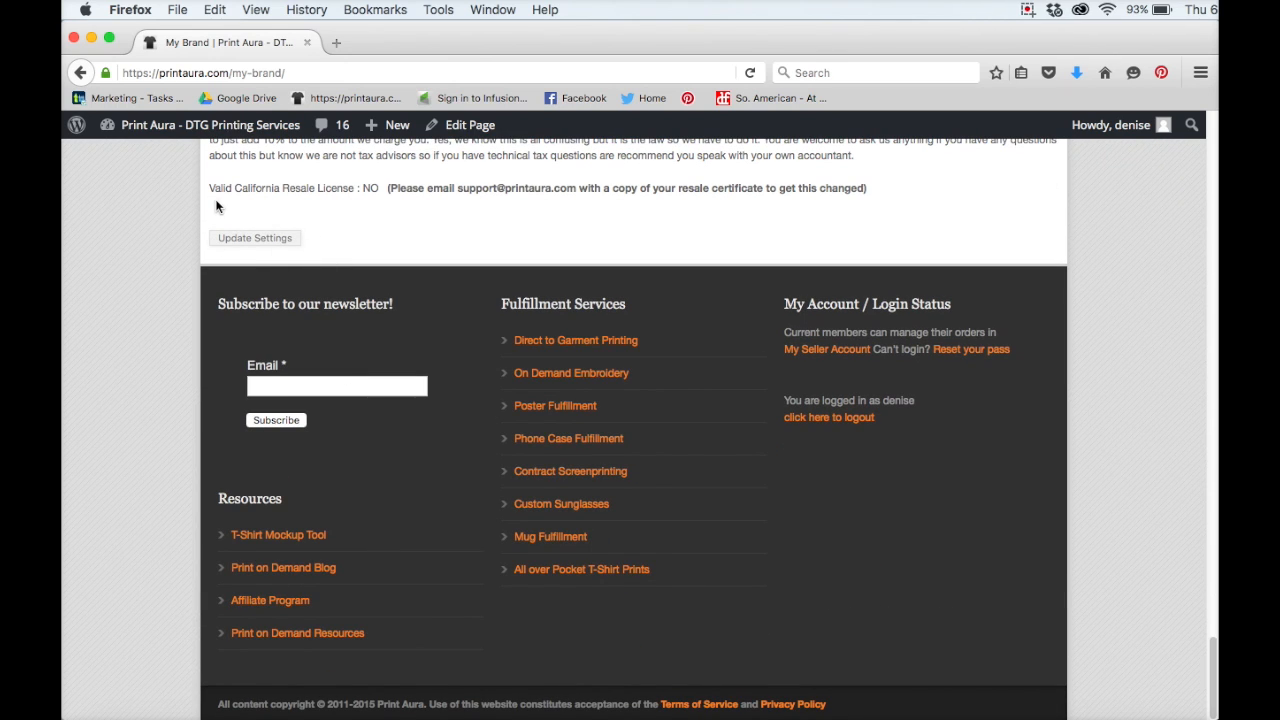